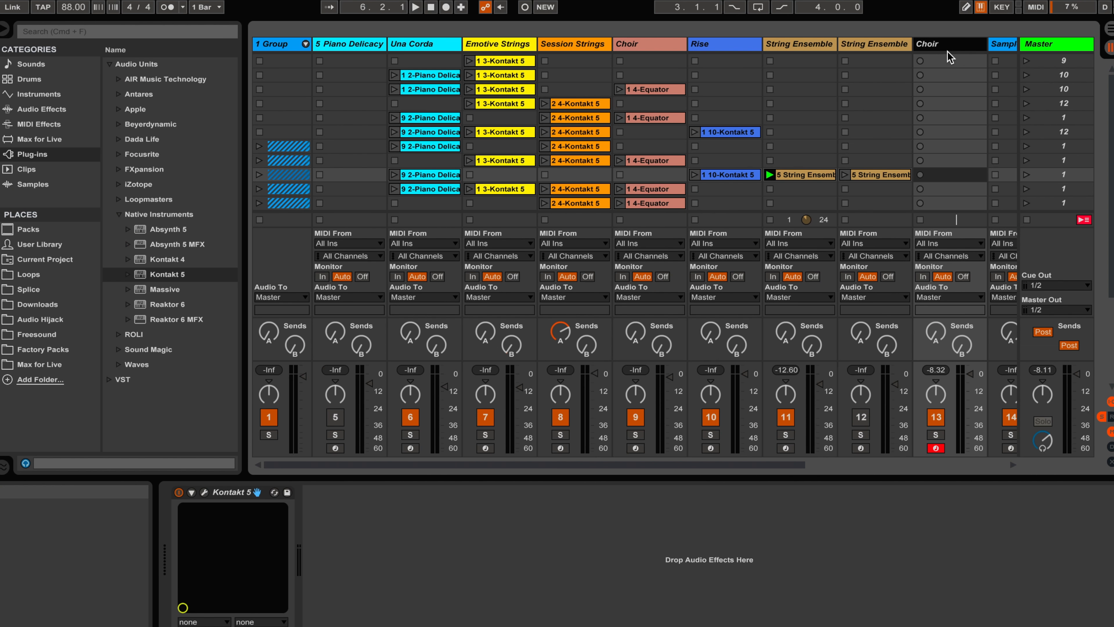
mouse_move(211, 501)
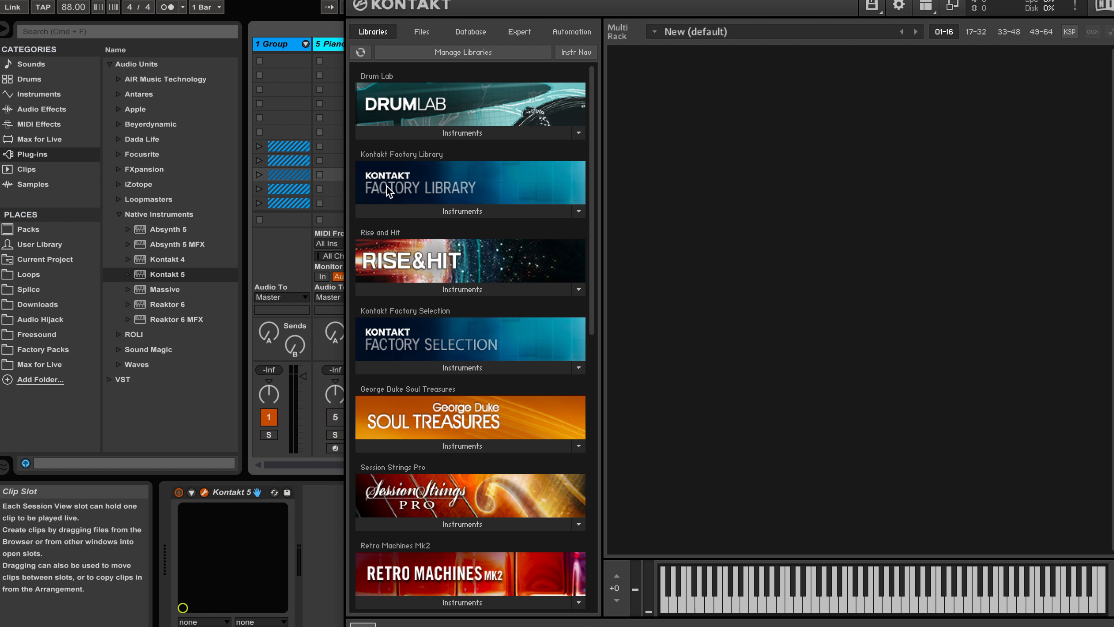
Browse the Factory Library instruments into Vowel Morphs and load Choir Morph [a-e].
click(462, 211)
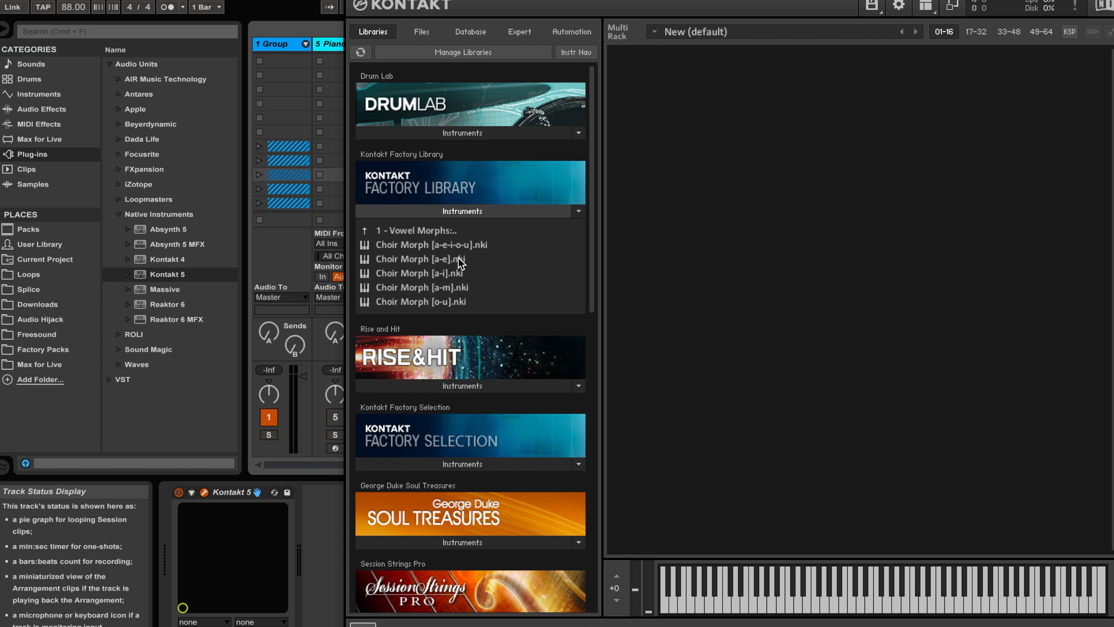
double_click(420, 259)
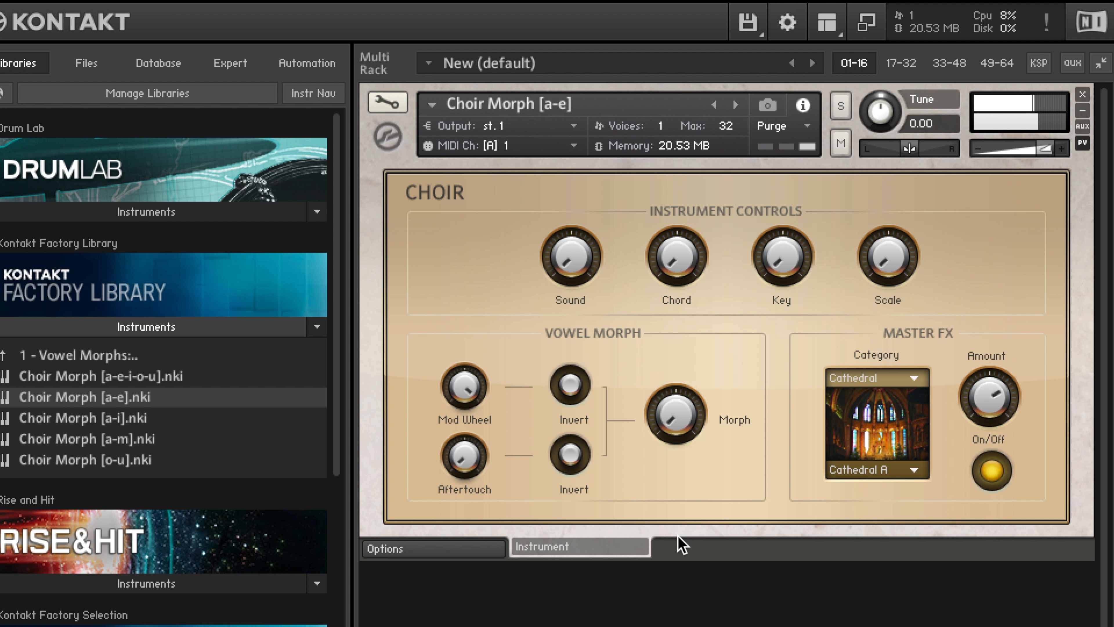
mouse_move(690, 330)
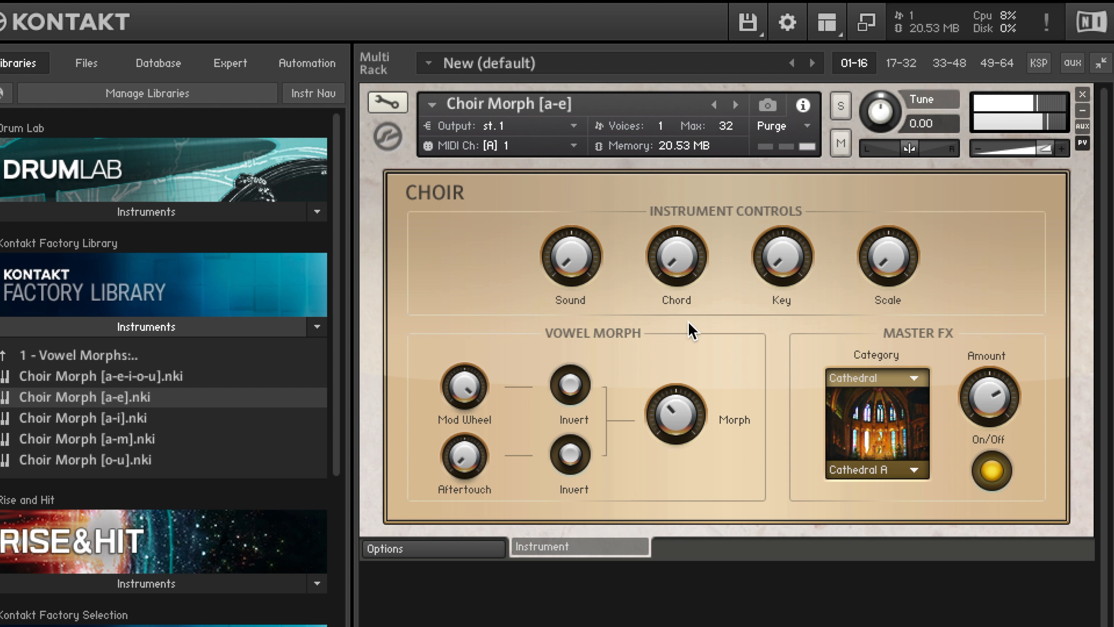
mouse_move(713, 124)
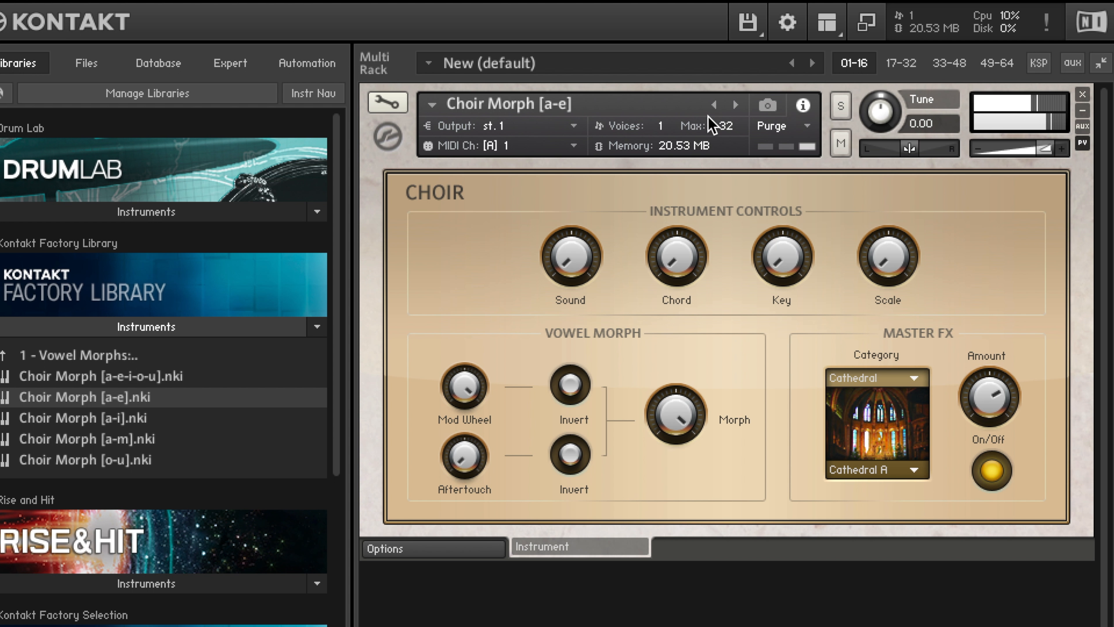